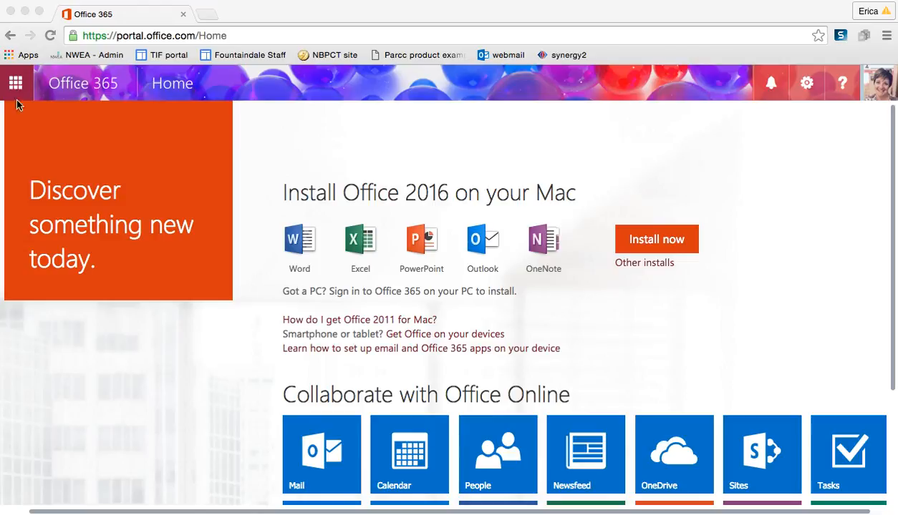
Step: Launch Word Online from the Office 365 app launcher grid
{"action": "left_click", "coordinate": [15, 84]}
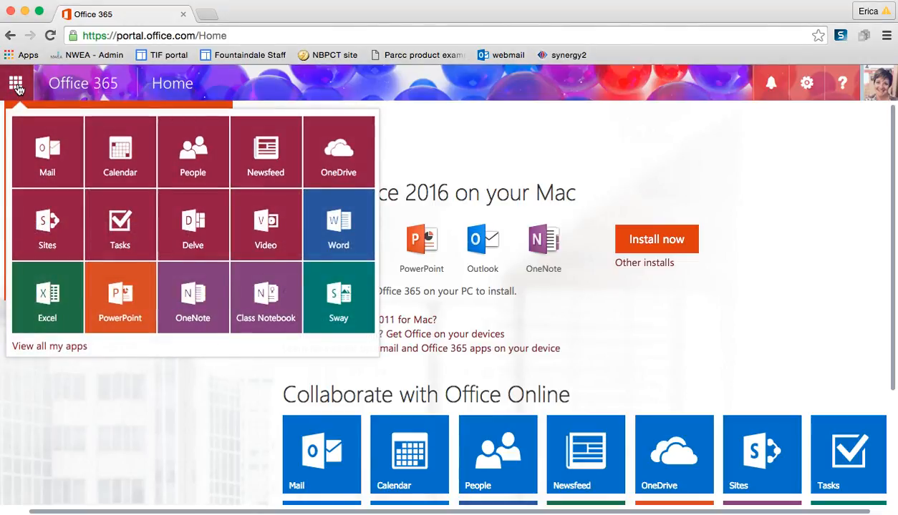
{"action": "left_click", "coordinate": [338, 224]}
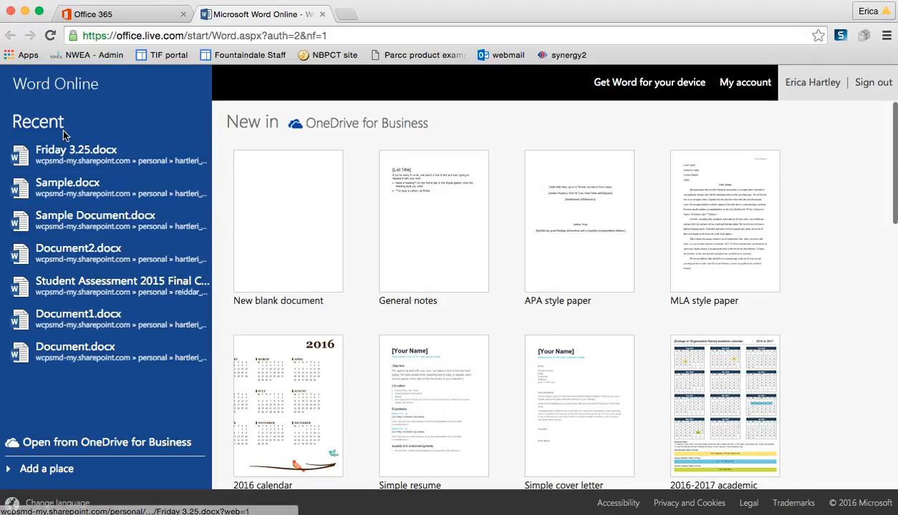
Step: Open Friday 3.25.docx from the Recent documents list
{"action": "scroll", "scroll_direction": "down", "scroll_amount": 3}
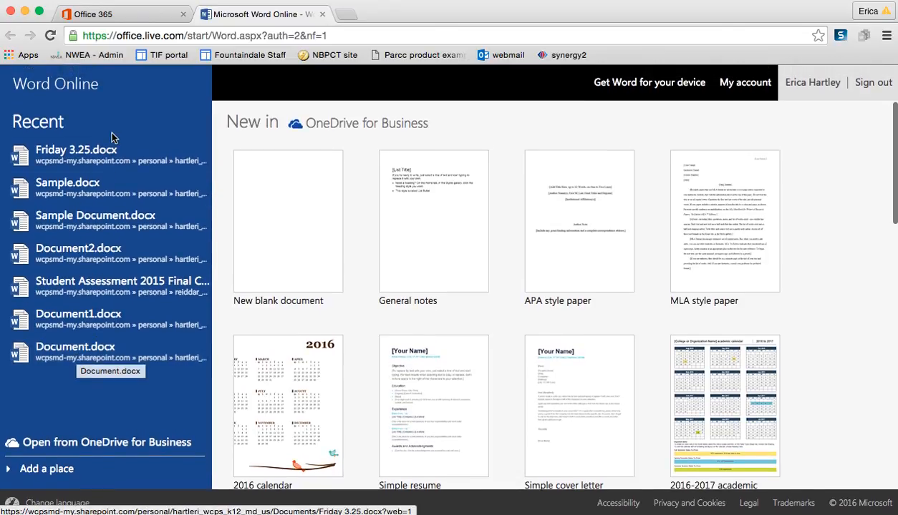
{"action": "mouse_move", "coordinate": [99, 155]}
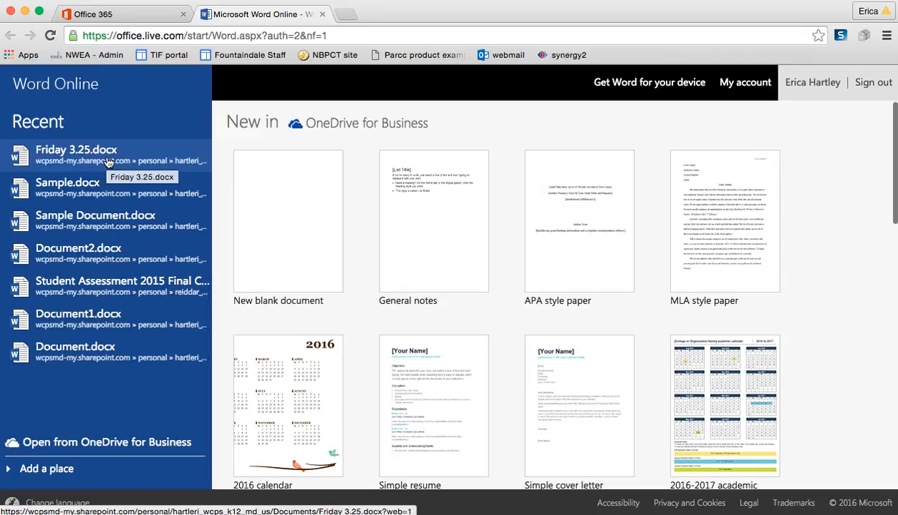
{"action": "mouse_move", "coordinate": [111, 161]}
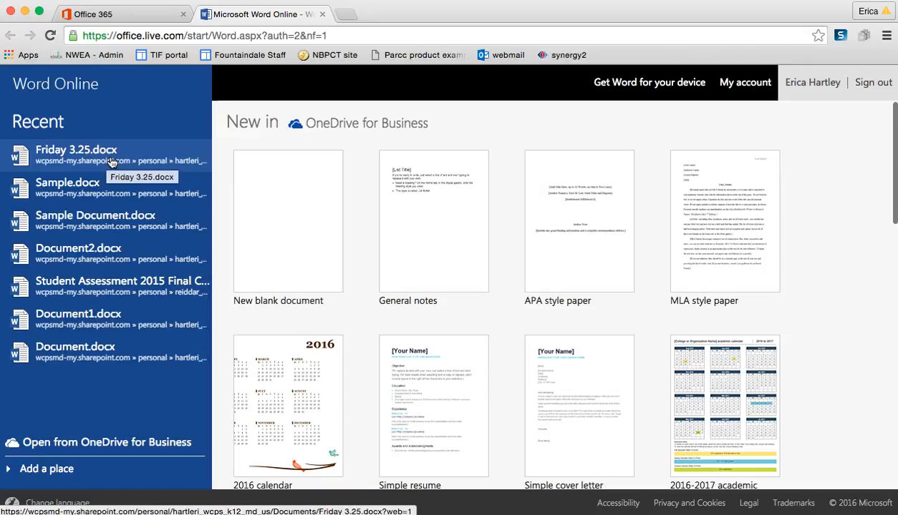
{"action": "mouse_move", "coordinate": [302, 259]}
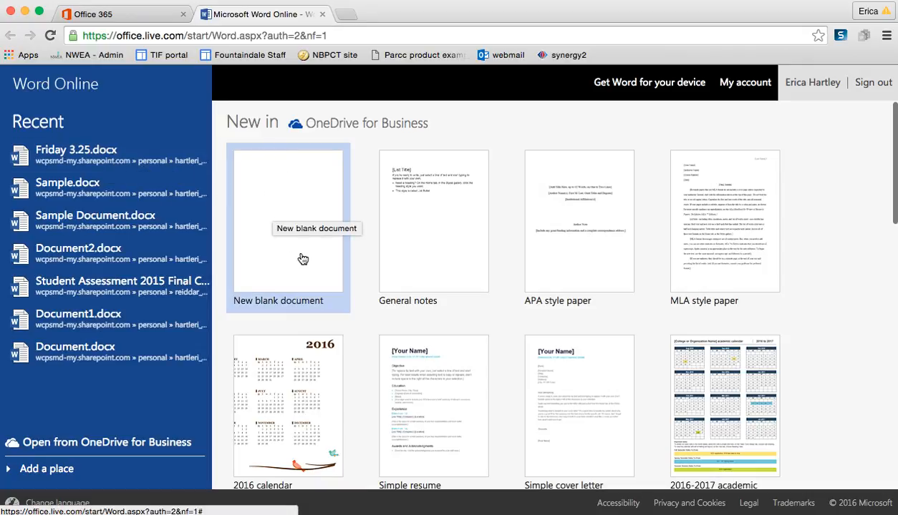
{"action": "scroll", "scroll_direction": "down", "scroll_amount": 3}
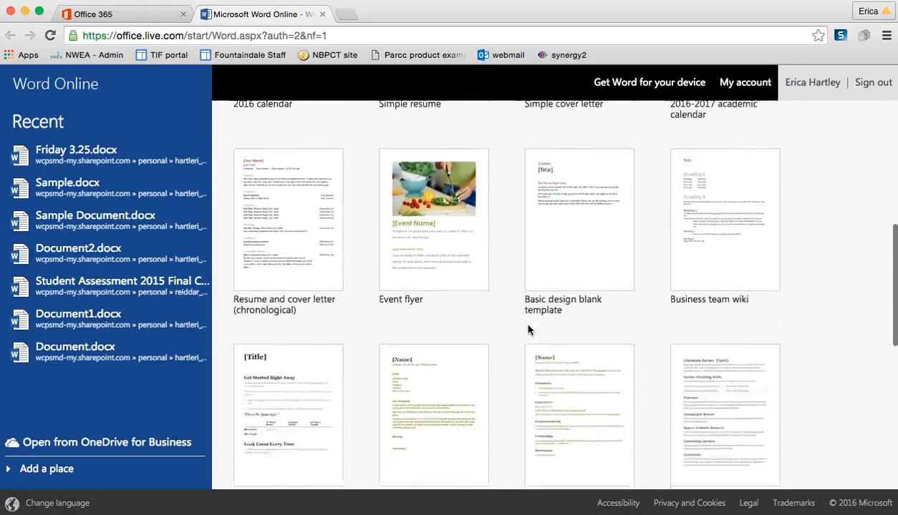
{"action": "scroll", "scroll_direction": "up", "scroll_amount": 3}
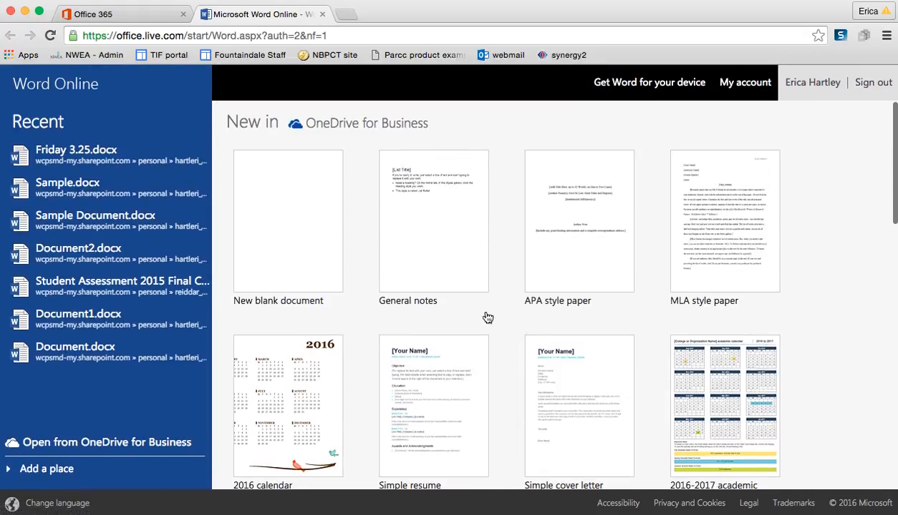
{"action": "left_click", "coordinate": [76, 149]}
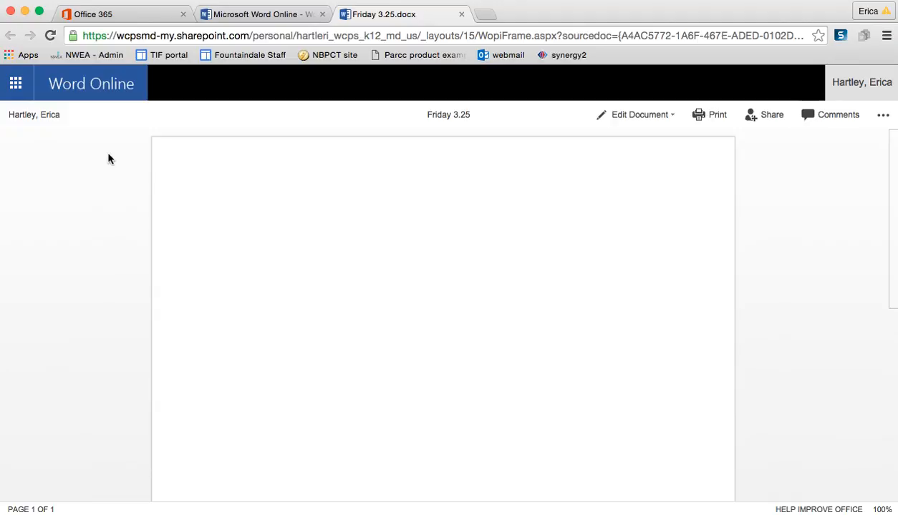
{"action": "mouse_move", "coordinate": [666, 115]}
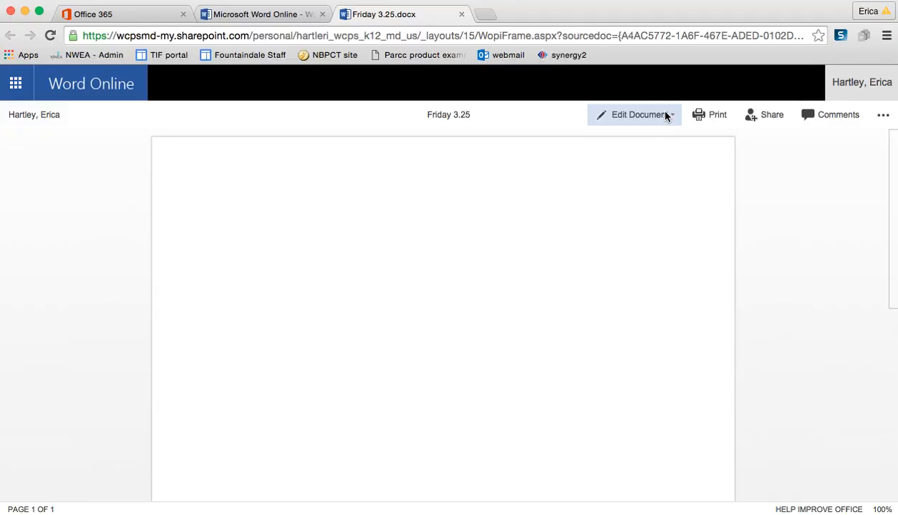
Step: Choose Edit Document > Edit in Word Online for Friday 3.25
{"action": "left_click", "coordinate": [639, 115]}
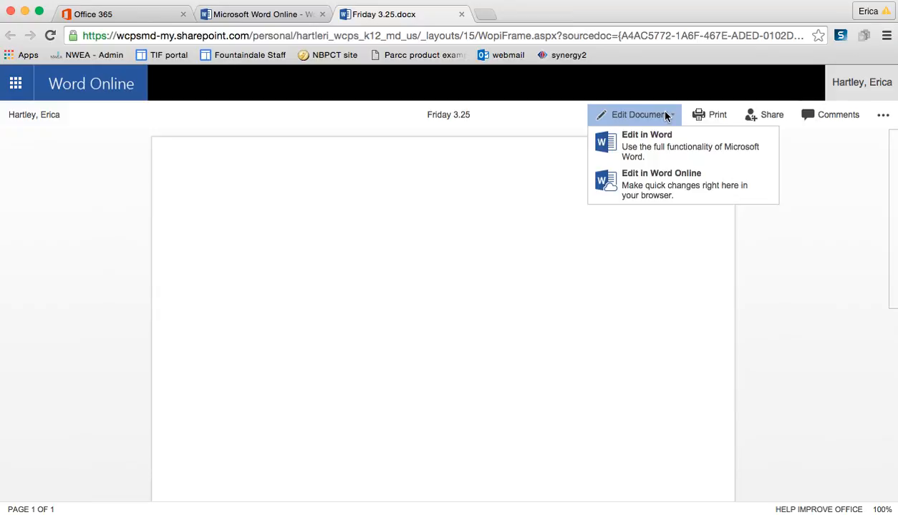
{"action": "mouse_move", "coordinate": [649, 195]}
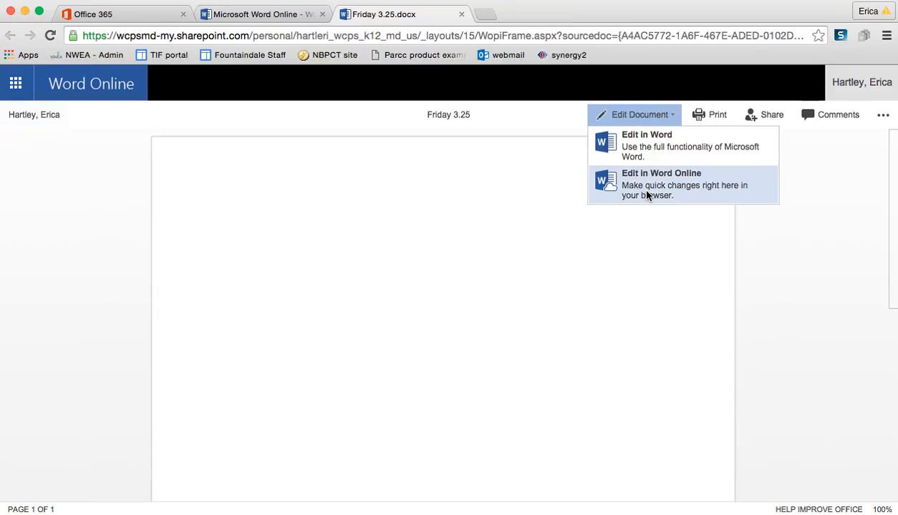
{"action": "left_click", "coordinate": [660, 185]}
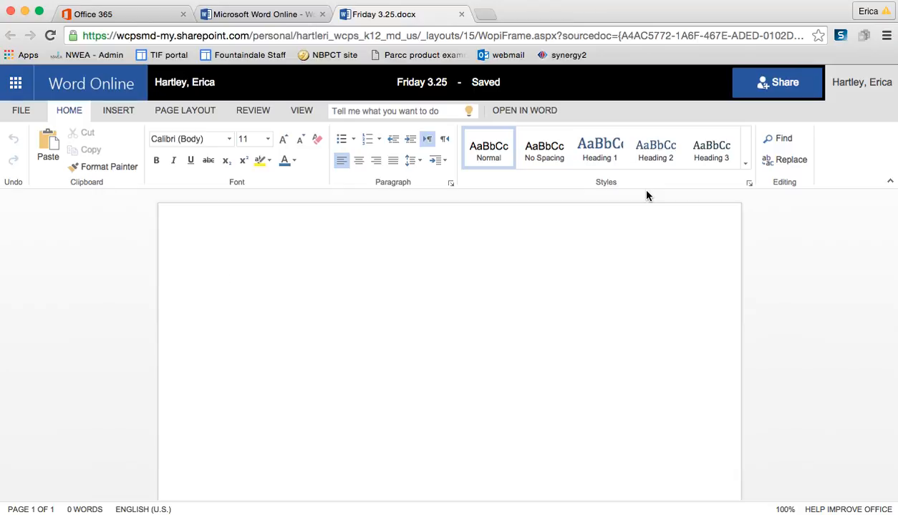
{"action": "mouse_move", "coordinate": [533, 207]}
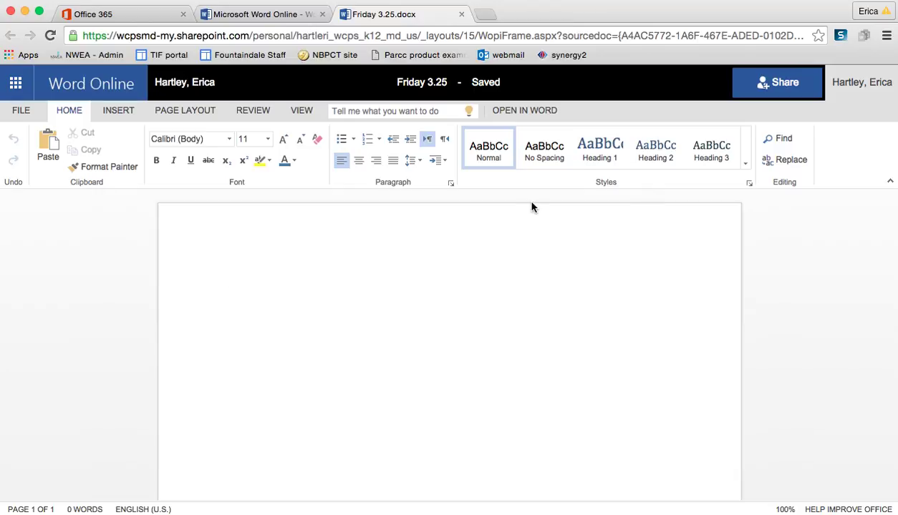
{"action": "mouse_move", "coordinate": [279, 343]}
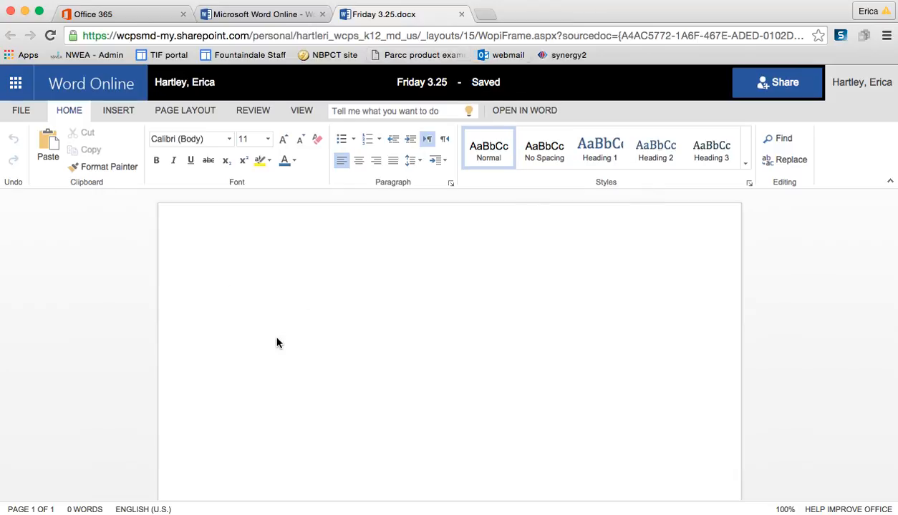
Step: Type 'This is a sample.' on the blank page and italicize it
{"action": "type", "text": "This is a samp"}
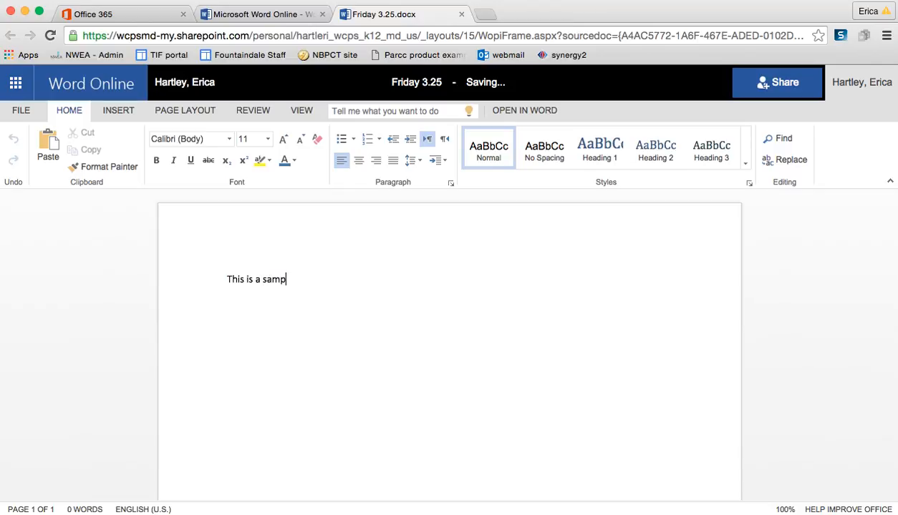
{"action": "type", "text": "le."}
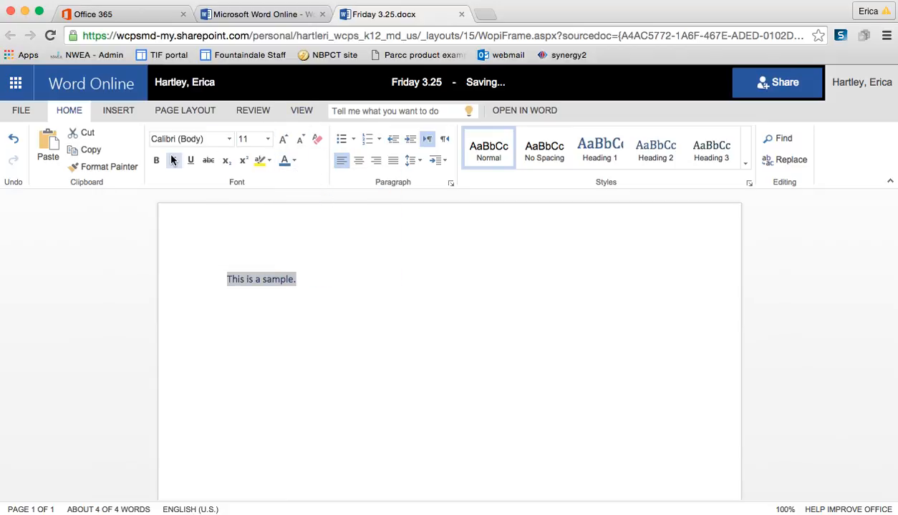
{"action": "left_click", "coordinate": [174, 159]}
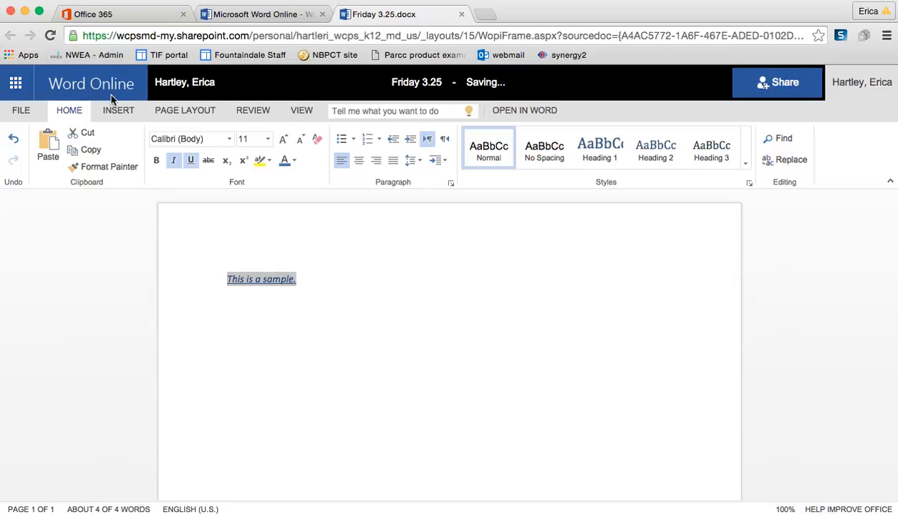
{"action": "left_click", "coordinate": [118, 111]}
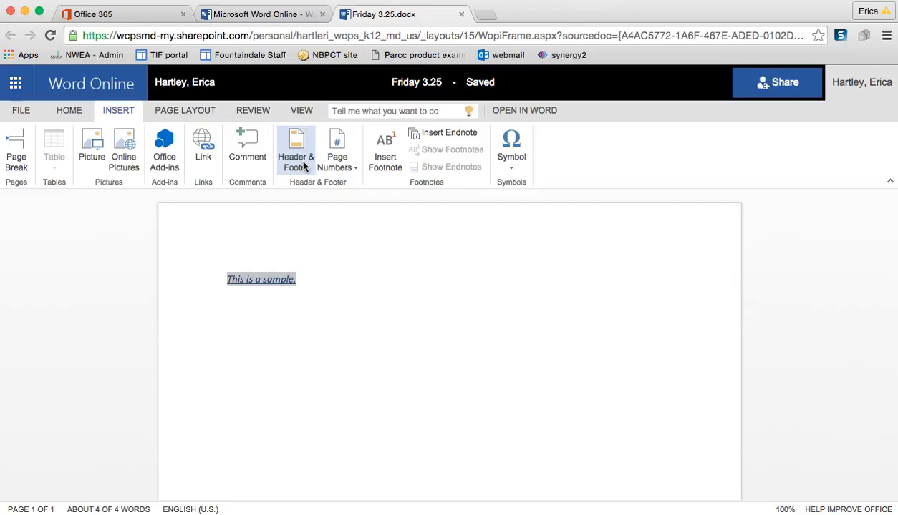
{"action": "mouse_move", "coordinate": [199, 123]}
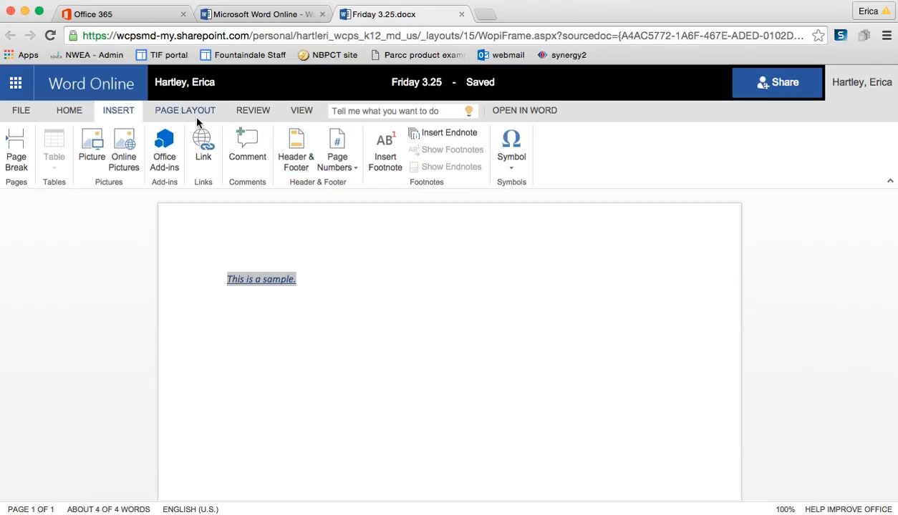
Step: View the Page Layout settings, deselect the sentence, and open the Share window
{"action": "left_click", "coordinate": [184, 111]}
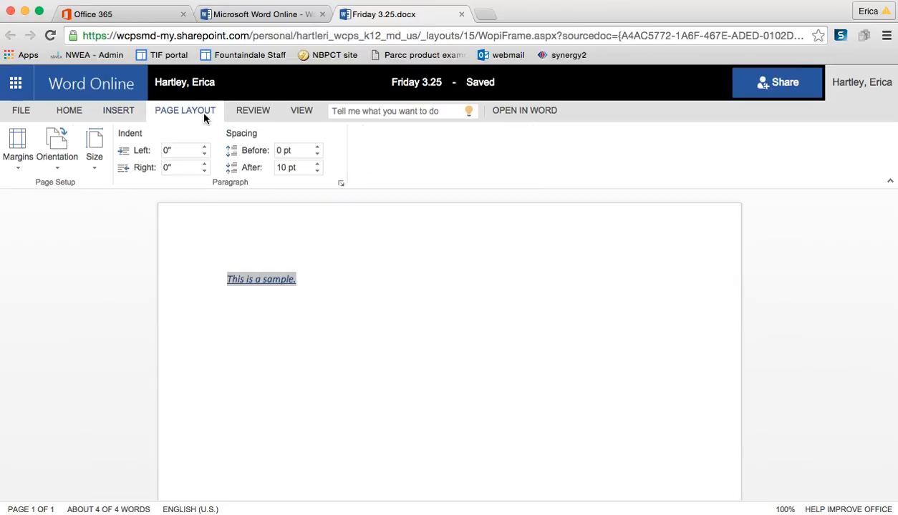
{"action": "mouse_move", "coordinate": [252, 119]}
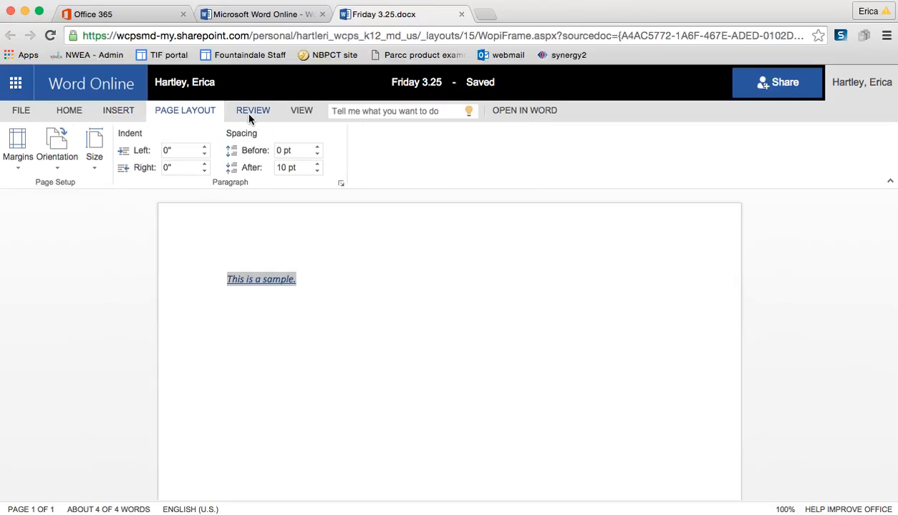
{"action": "left_click", "coordinate": [22, 110]}
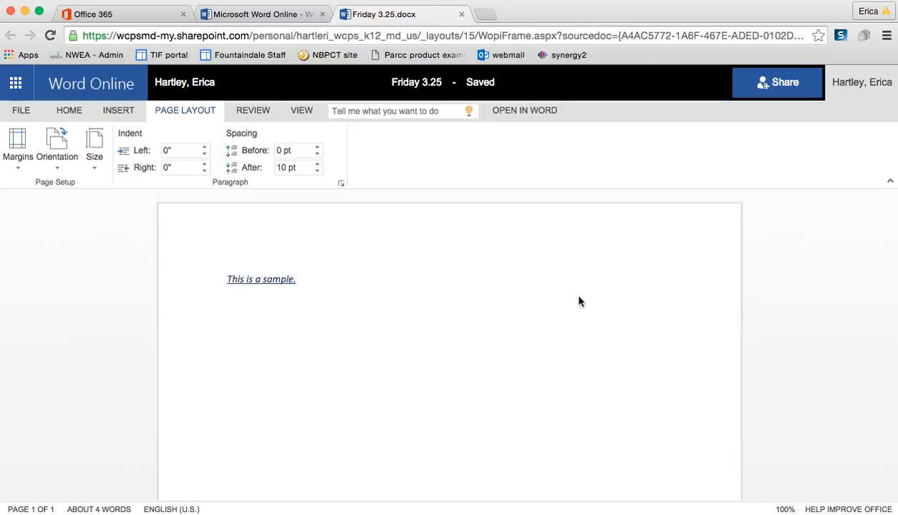
{"action": "left_click", "coordinate": [777, 81]}
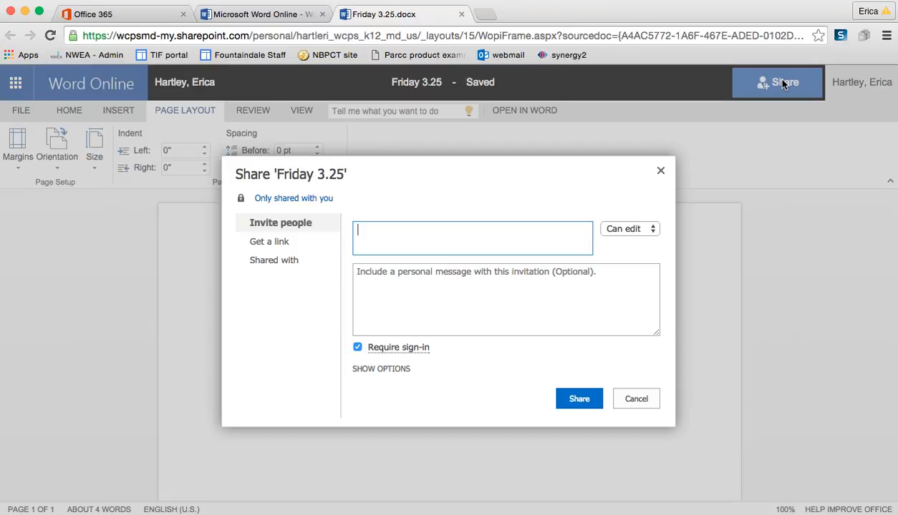
Step: Keep invitees able to edit in the Share dialog's permission choices
{"action": "left_click", "coordinate": [629, 229]}
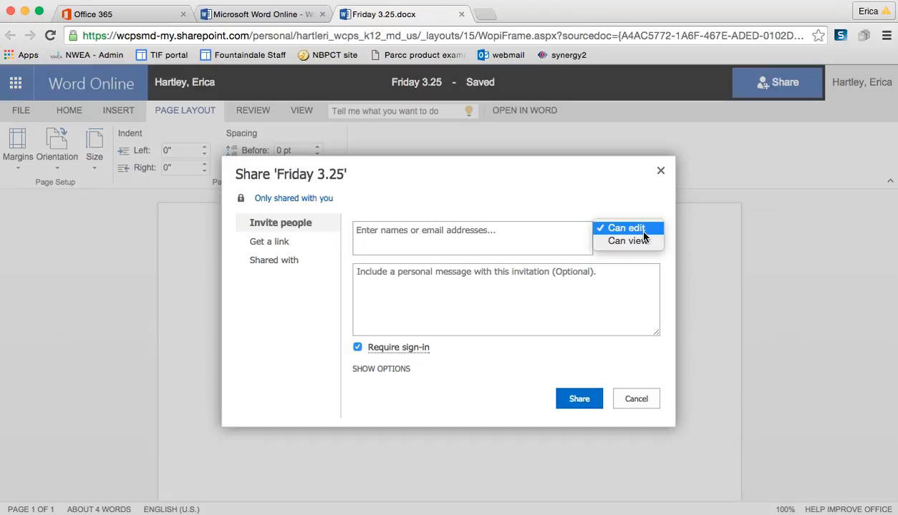
{"action": "mouse_move", "coordinate": [614, 245]}
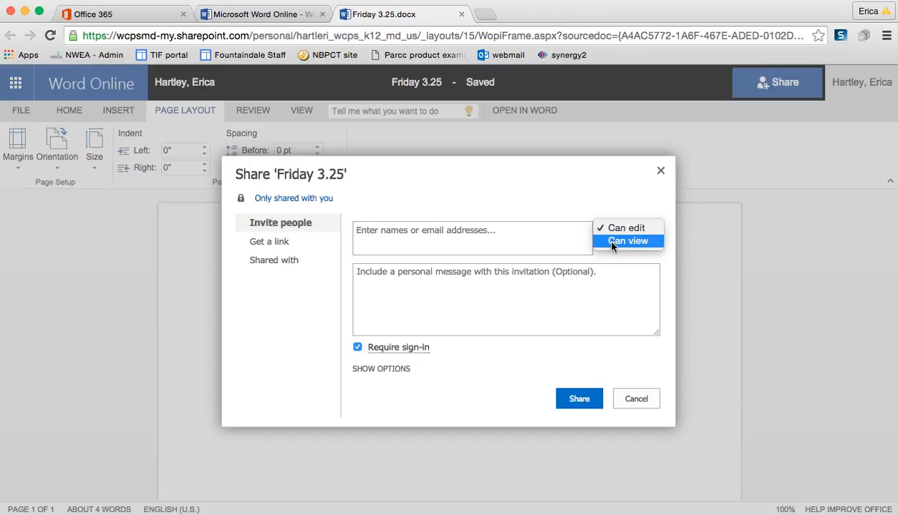
{"action": "left_click", "coordinate": [624, 228]}
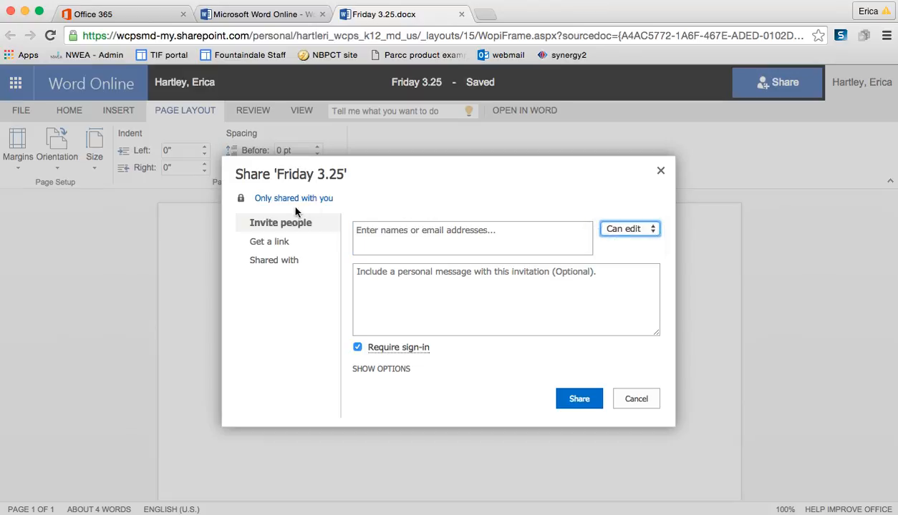
{"action": "left_click", "coordinate": [269, 241]}
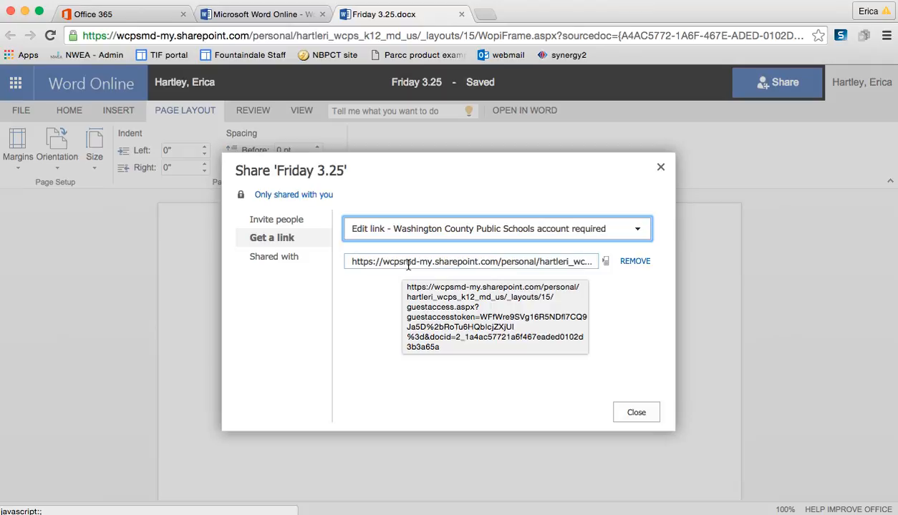
Step: Add colleagues by name ('br', 'bosch') under Invite people, then cancel without sending
{"action": "left_click", "coordinate": [276, 219]}
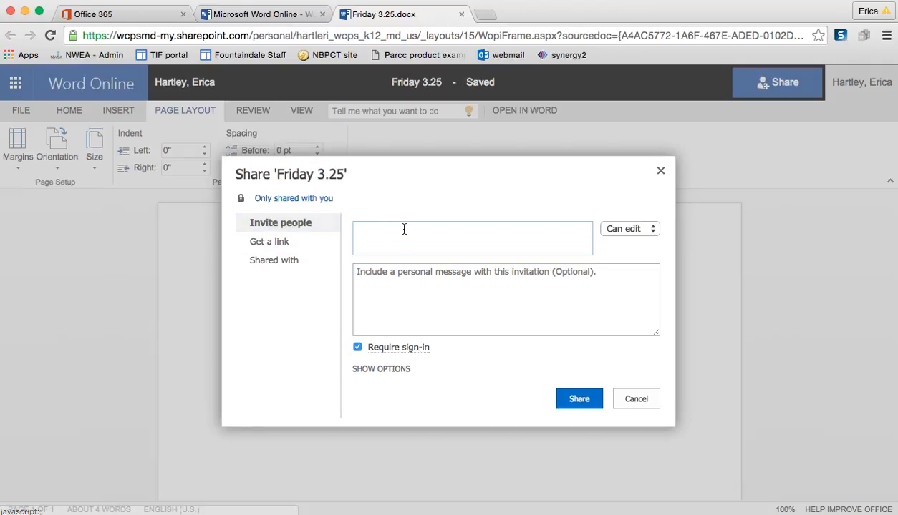
{"action": "type", "text": "broo"}
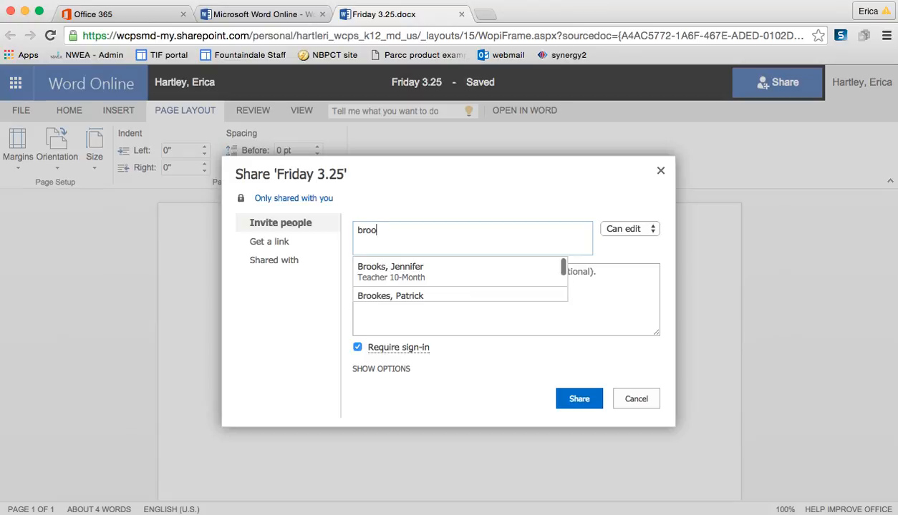
{"action": "mouse_move", "coordinate": [417, 279]}
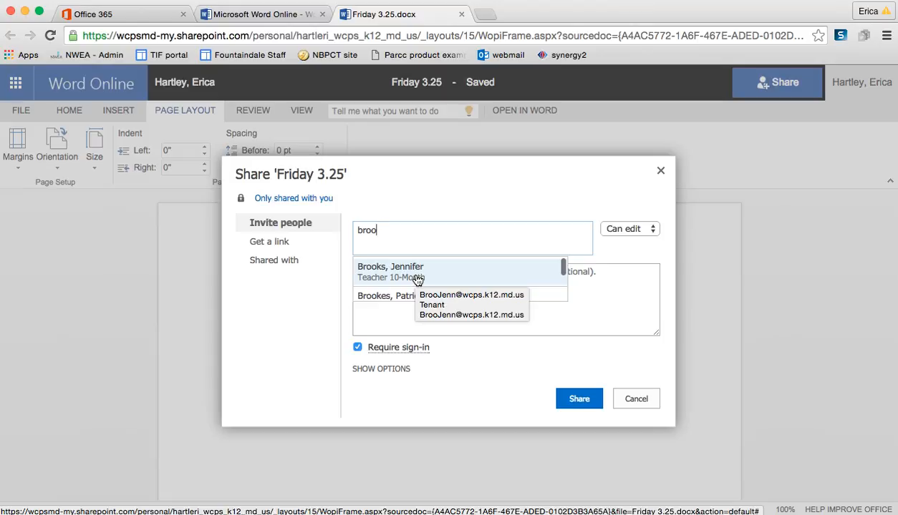
{"action": "left_click", "coordinate": [390, 271]}
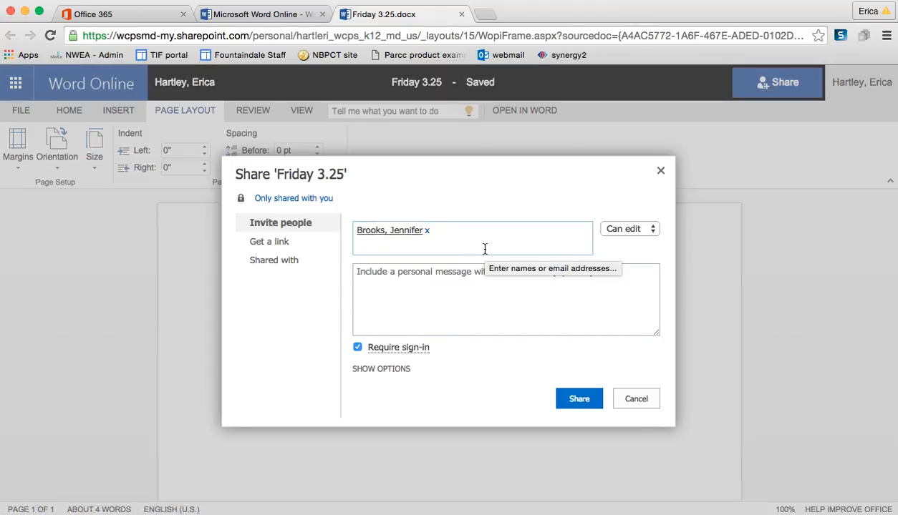
{"action": "type", "text": "bosch"}
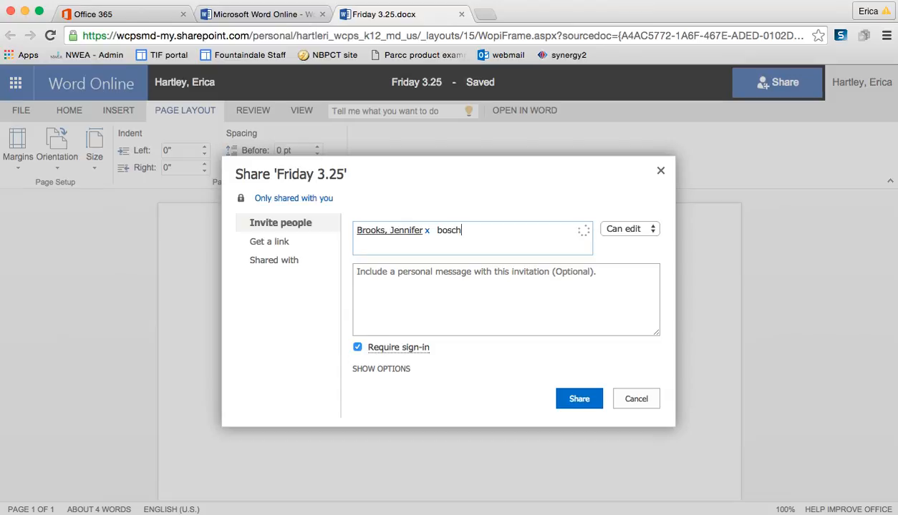
{"action": "type", "text": "bosch"}
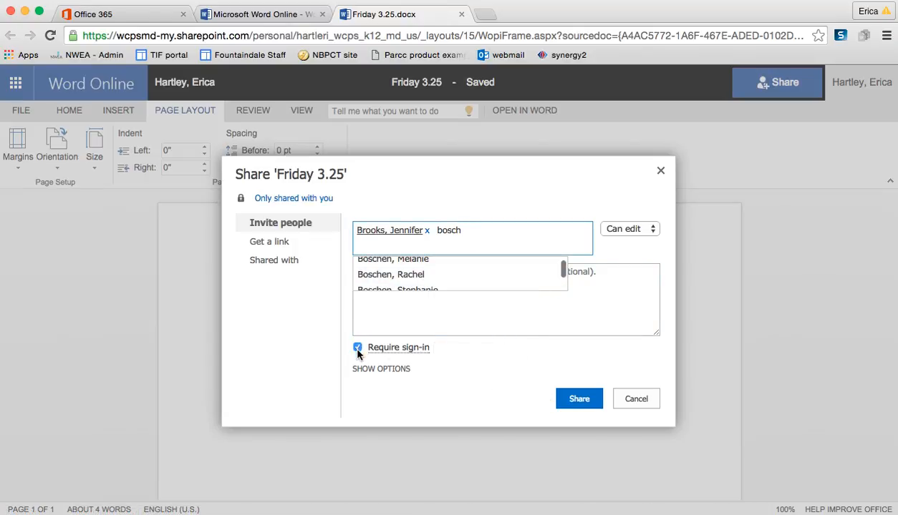
{"action": "left_click", "coordinate": [356, 348]}
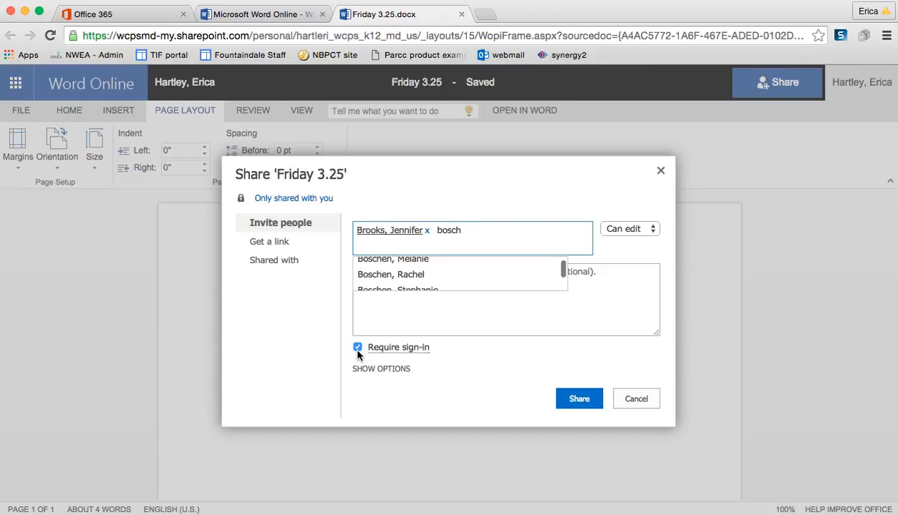
{"action": "mouse_move", "coordinate": [631, 396]}
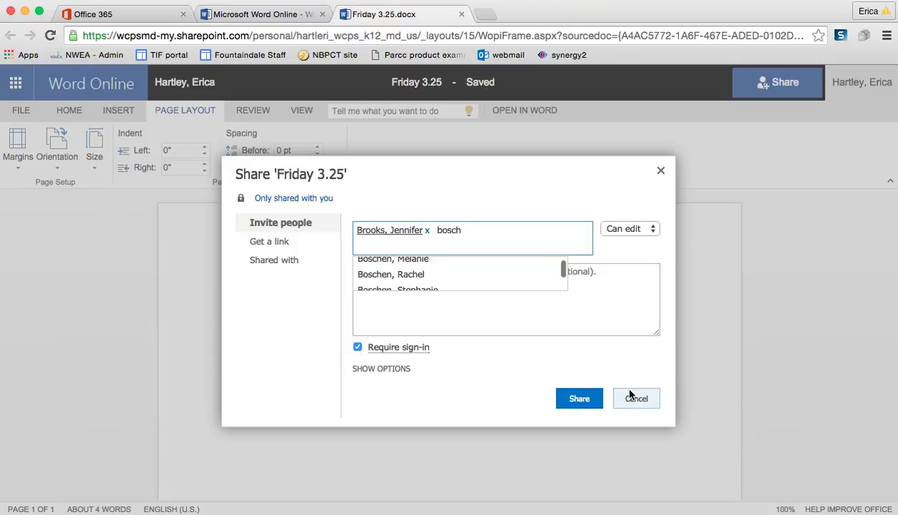
{"action": "left_click", "coordinate": [636, 399]}
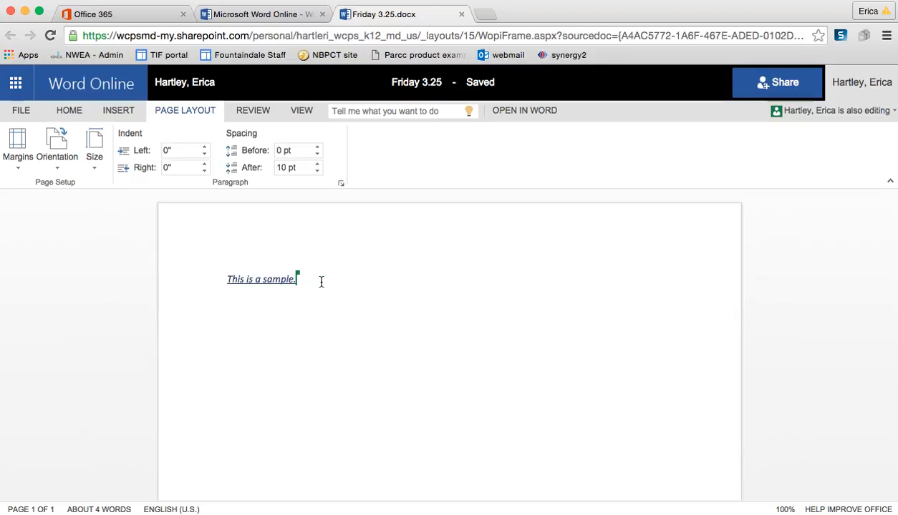
Step: Type 'I am typing from a different computer.' and 'This is on my mac.' on new lines
{"action": "type", "text": "I am"}
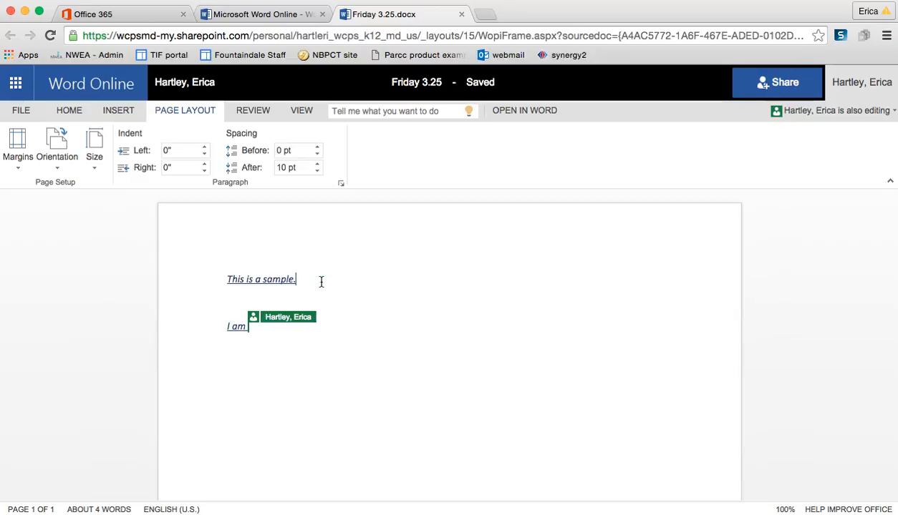
{"action": "type", "text": "tyo"}
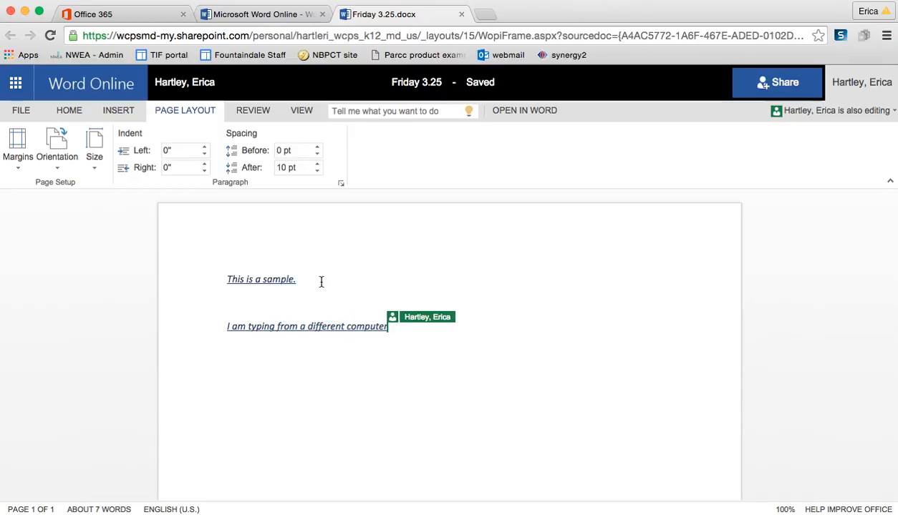
{"action": "type", "text": "."}
{"action": "type", "text": "This is on my ma"}
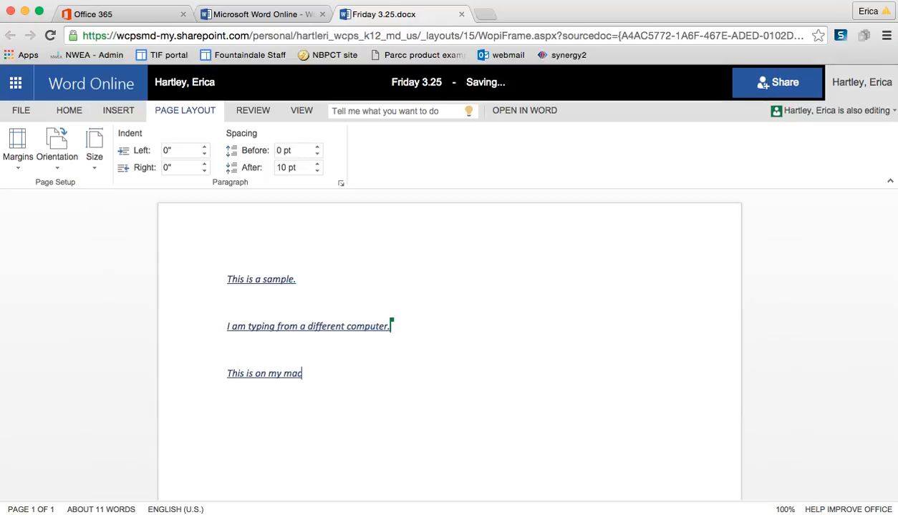
{"action": "type", "text": "c."}
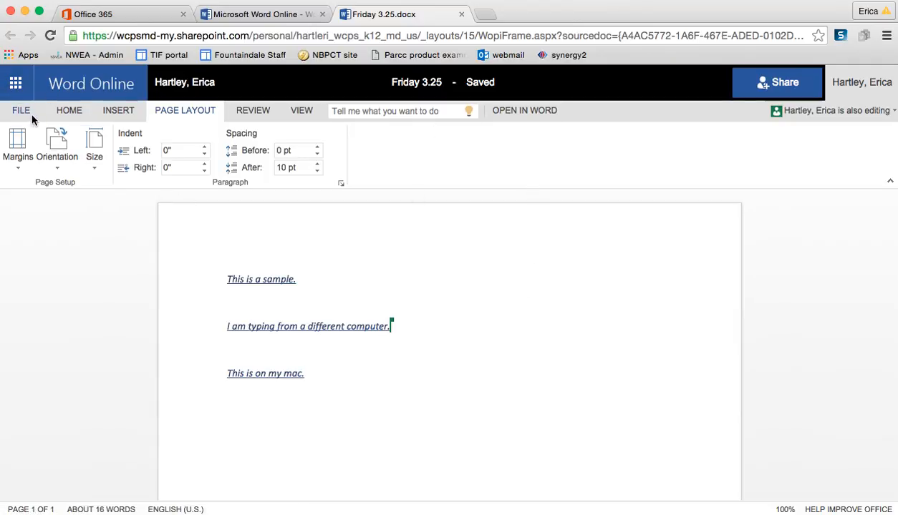
Step: Show the FILE menu's Save As choices: save a copy, rename, or download
{"action": "left_click", "coordinate": [20, 110]}
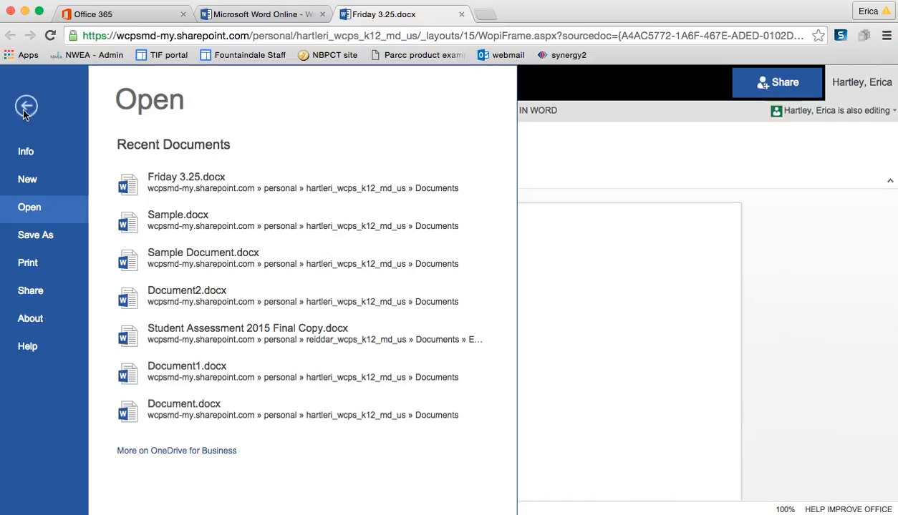
{"action": "mouse_move", "coordinate": [41, 164]}
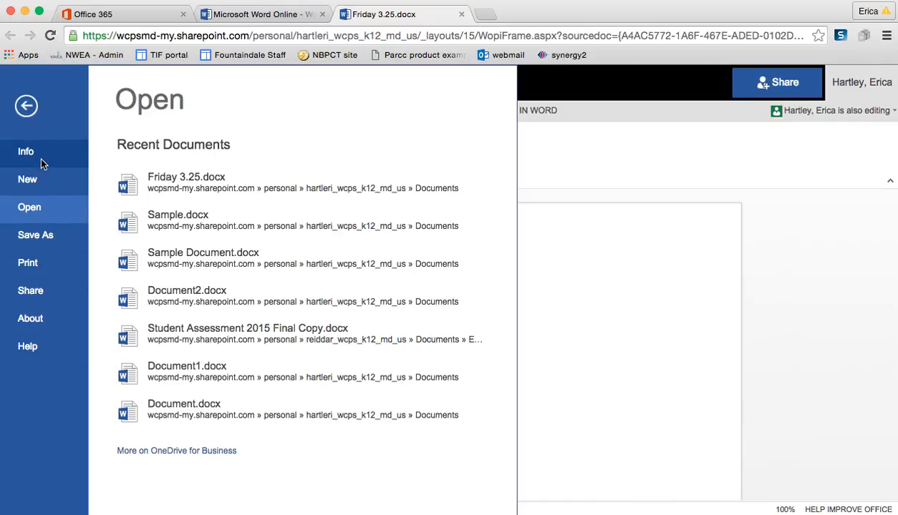
{"action": "left_click", "coordinate": [35, 234]}
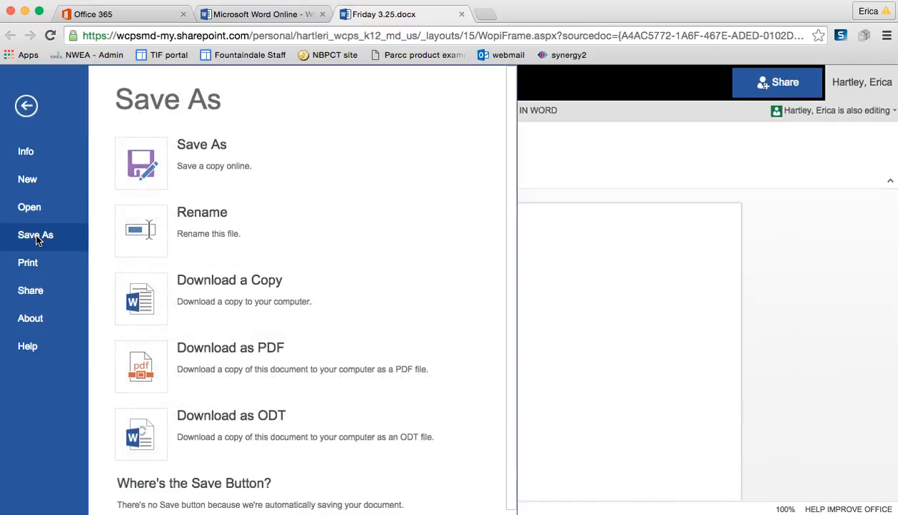
{"action": "mouse_move", "coordinate": [283, 242]}
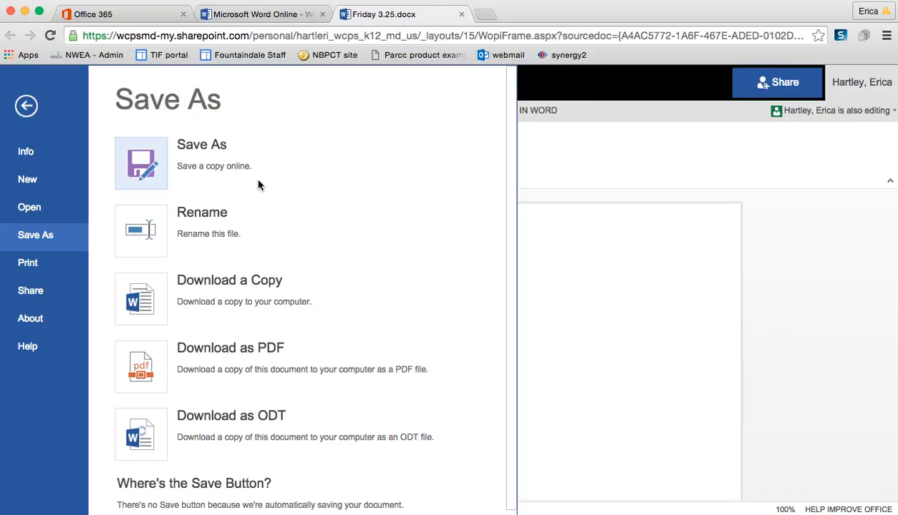
{"action": "mouse_move", "coordinate": [224, 230]}
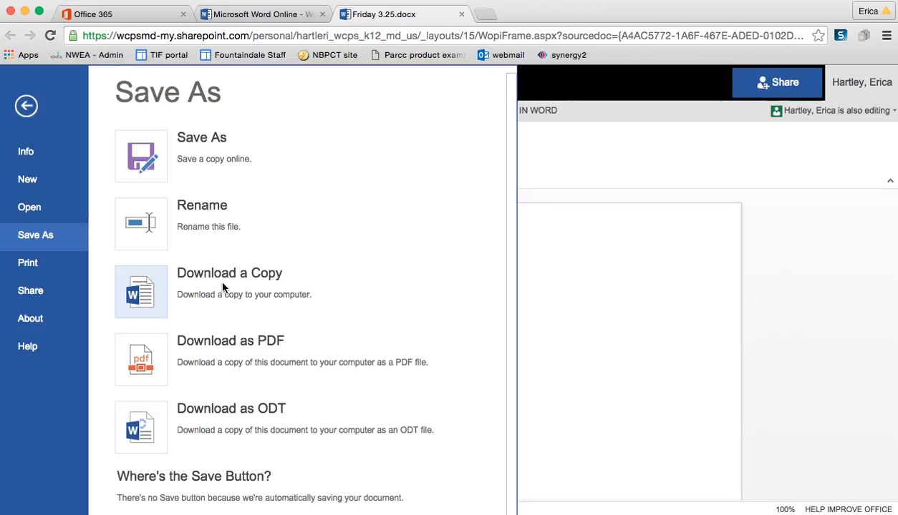
{"action": "mouse_move", "coordinate": [220, 440]}
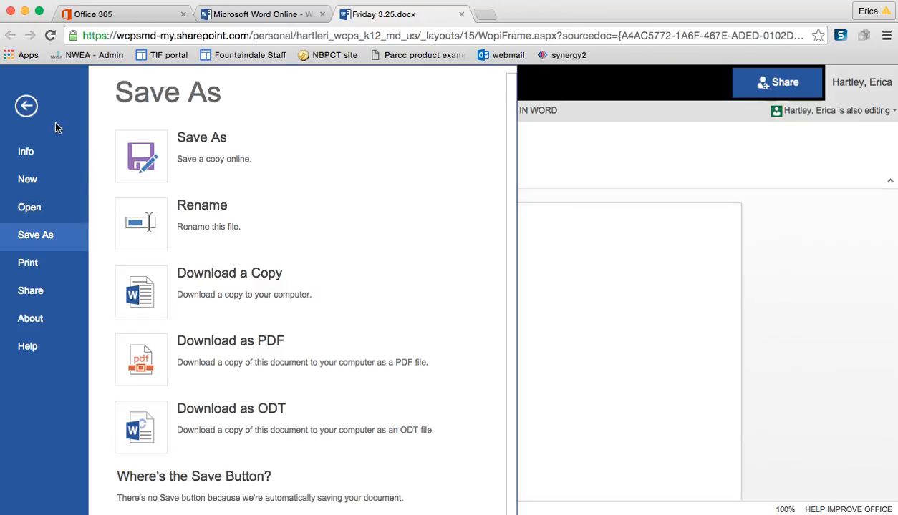
Step: View the FILE > Share options, then return to the document's HOME tab
{"action": "left_click", "coordinate": [31, 290]}
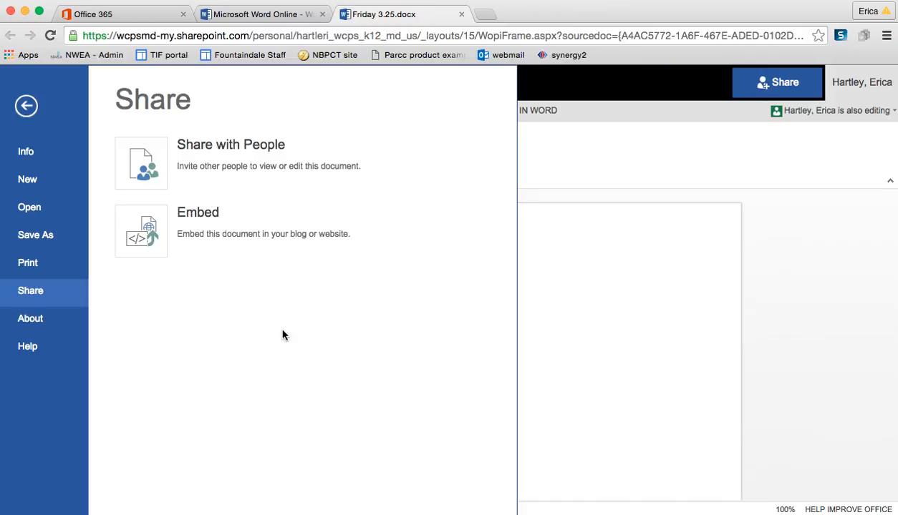
{"action": "mouse_move", "coordinate": [276, 169]}
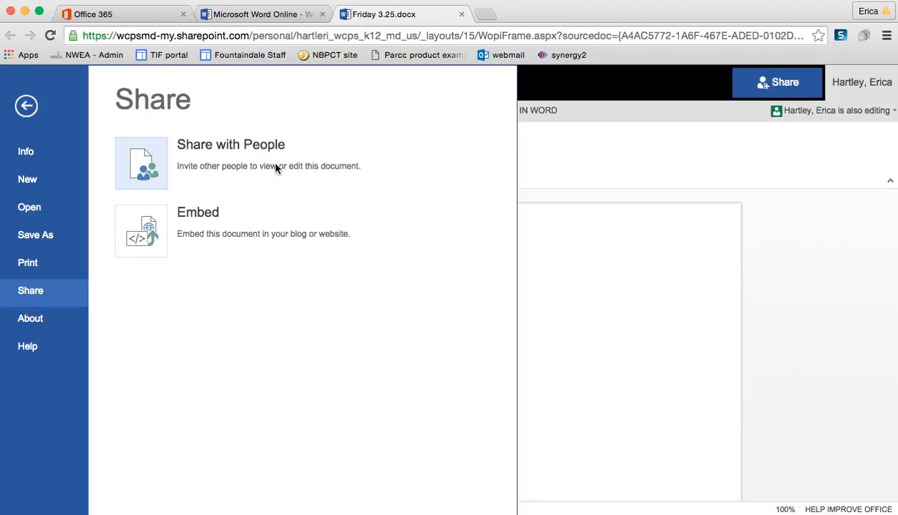
{"action": "mouse_move", "coordinate": [263, 222]}
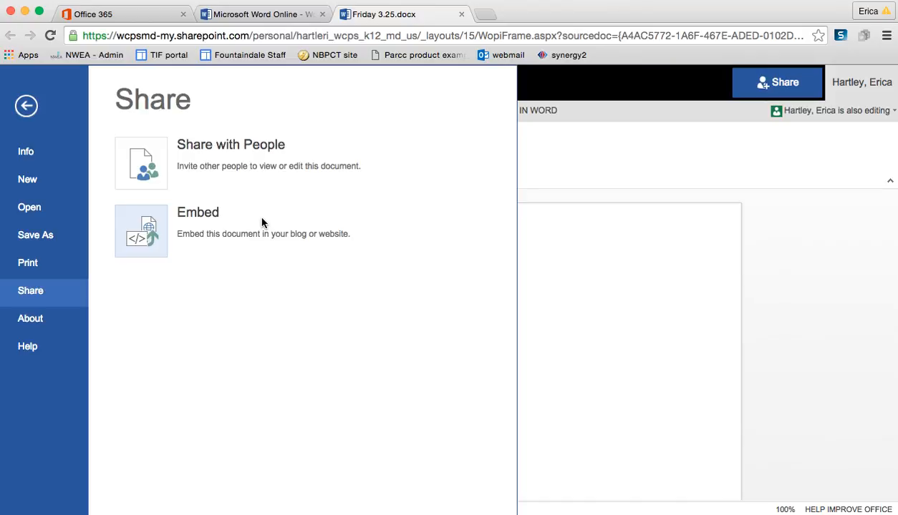
{"action": "left_click", "coordinate": [27, 105]}
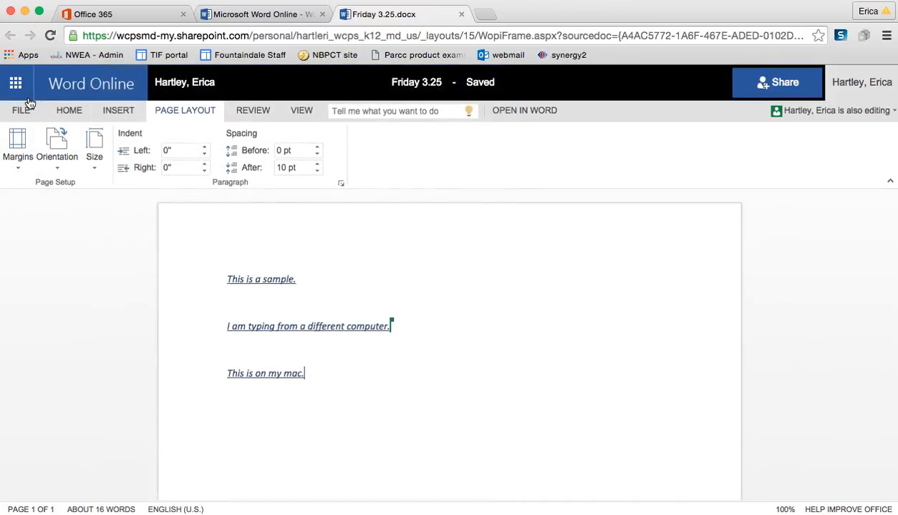
{"action": "mouse_move", "coordinate": [324, 251]}
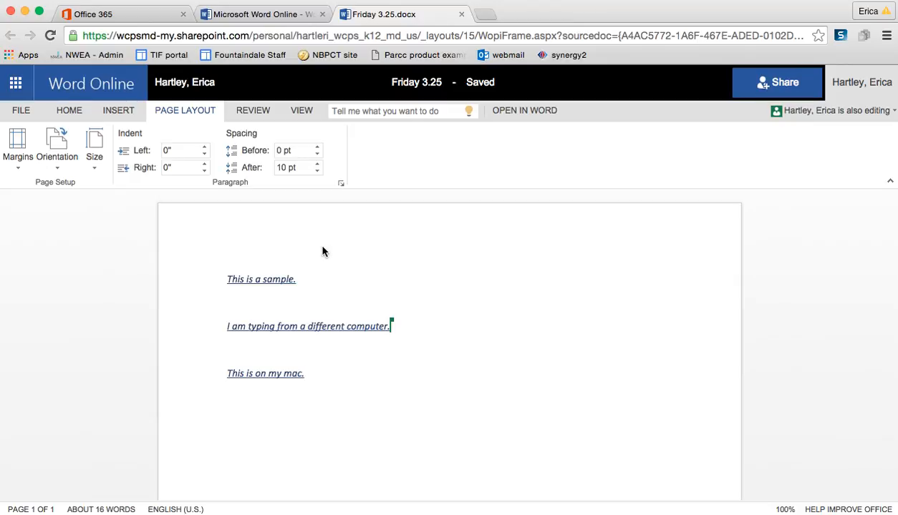
{"action": "left_click", "coordinate": [68, 111]}
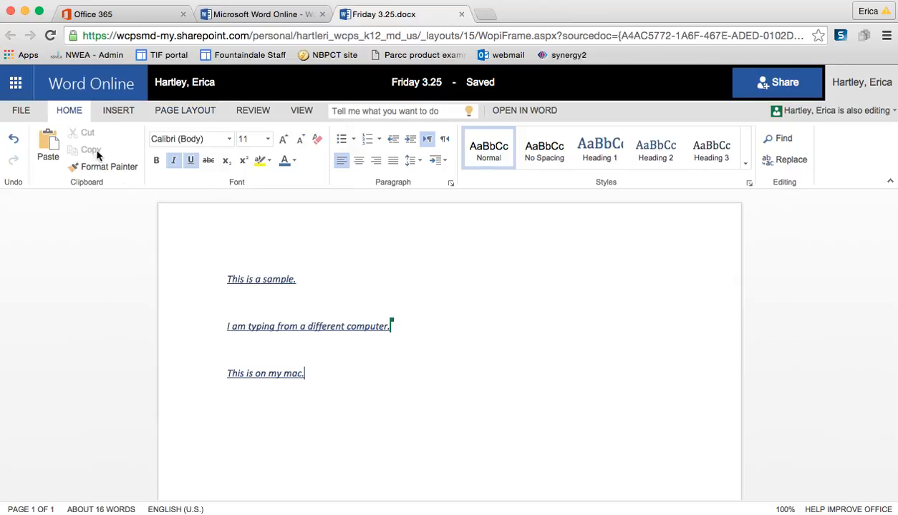
{"action": "mouse_move", "coordinate": [372, 157]}
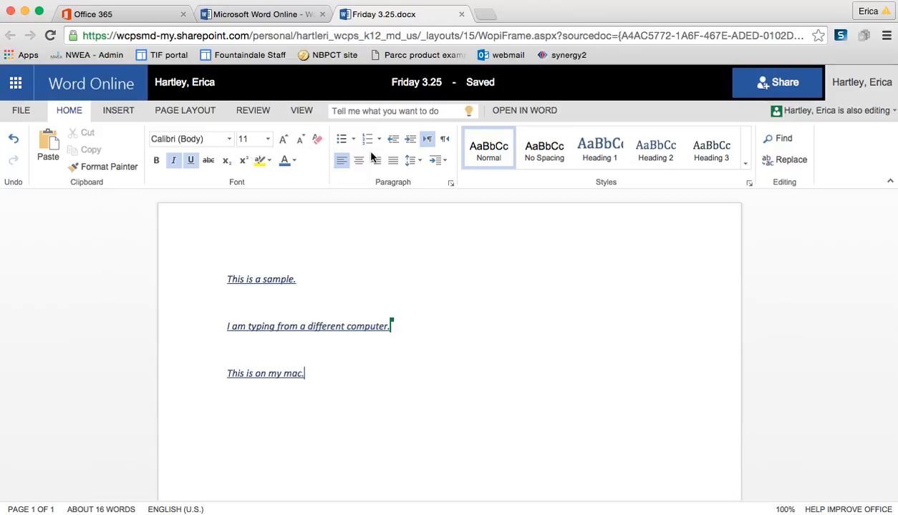